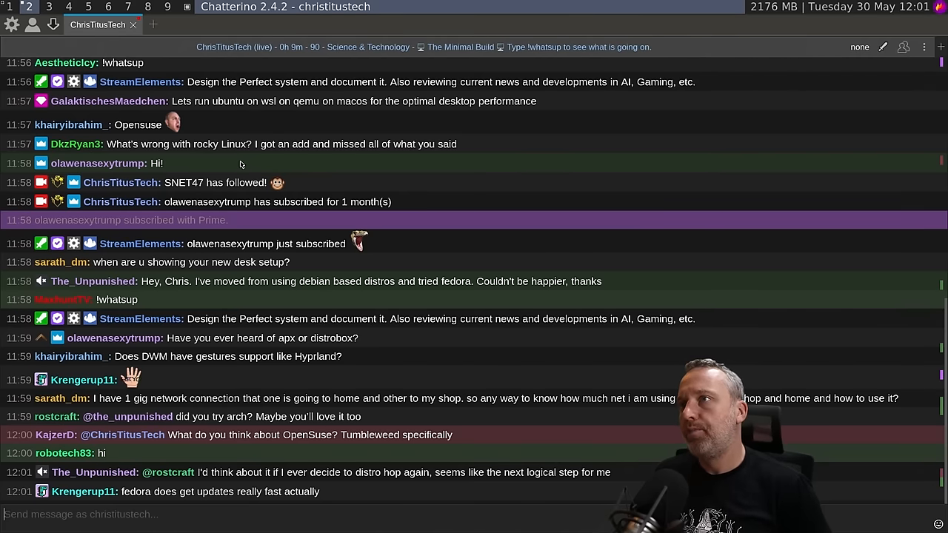
pyautogui.scroll(-3)
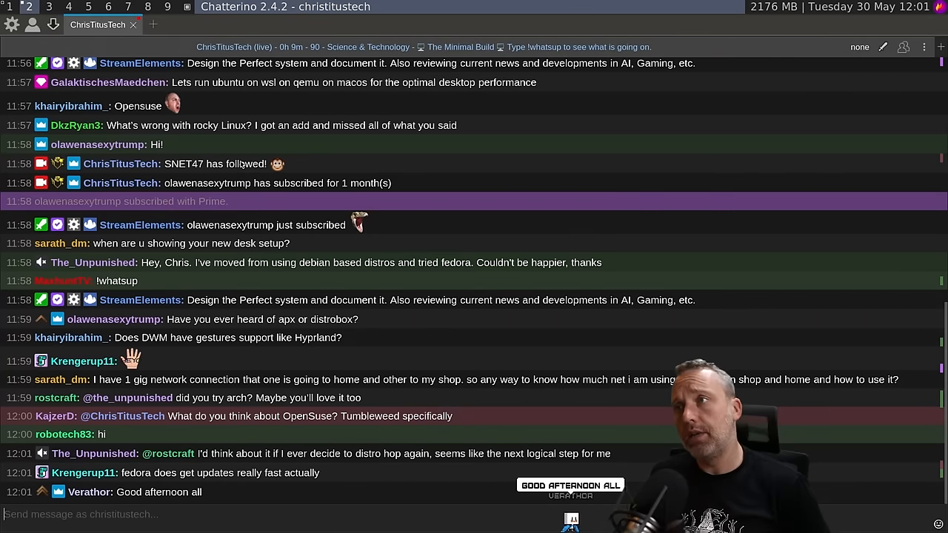
pyautogui.scroll(-3)
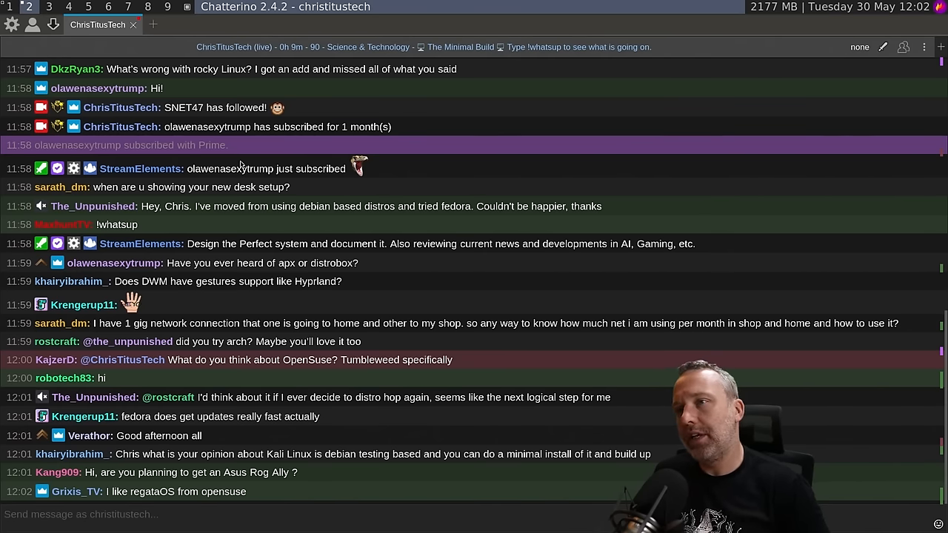
pyautogui.scroll(-3)
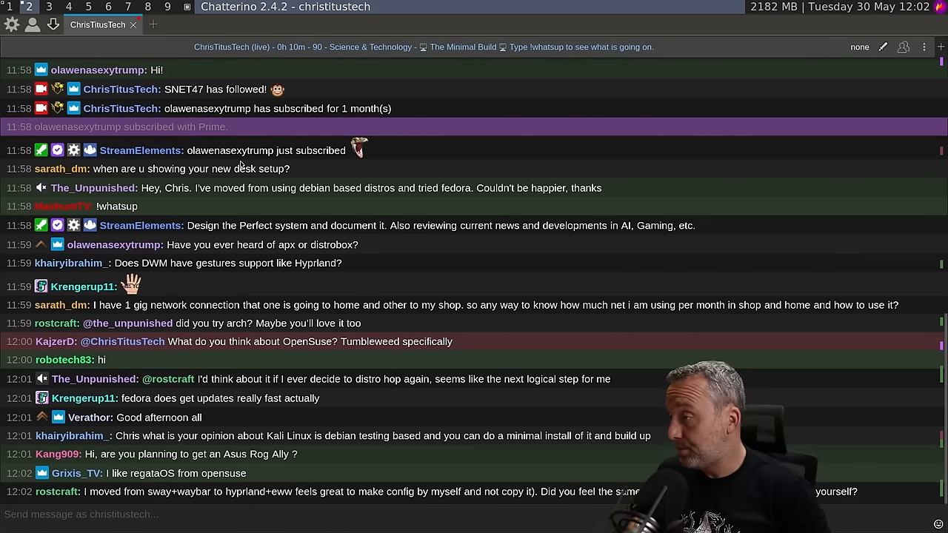
pyautogui.scroll(-3)
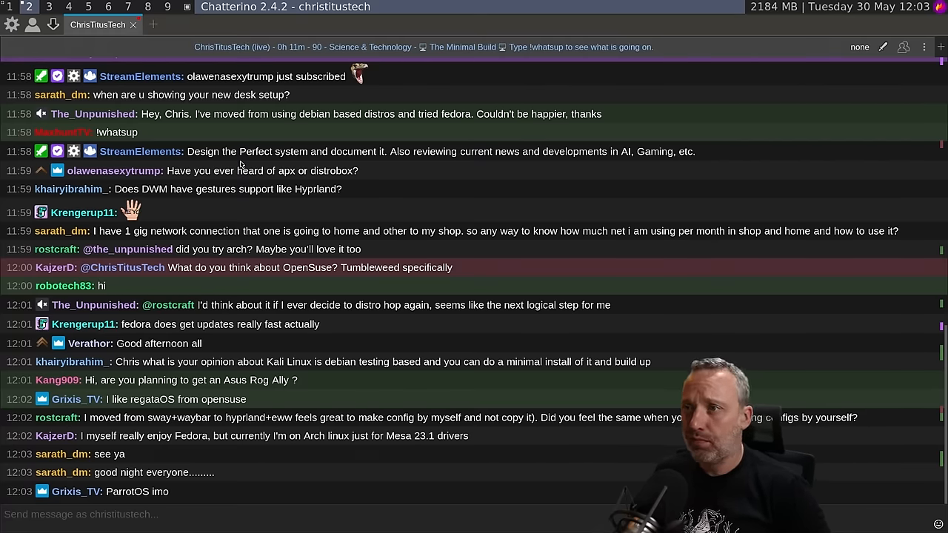
pyautogui.scroll(-3)
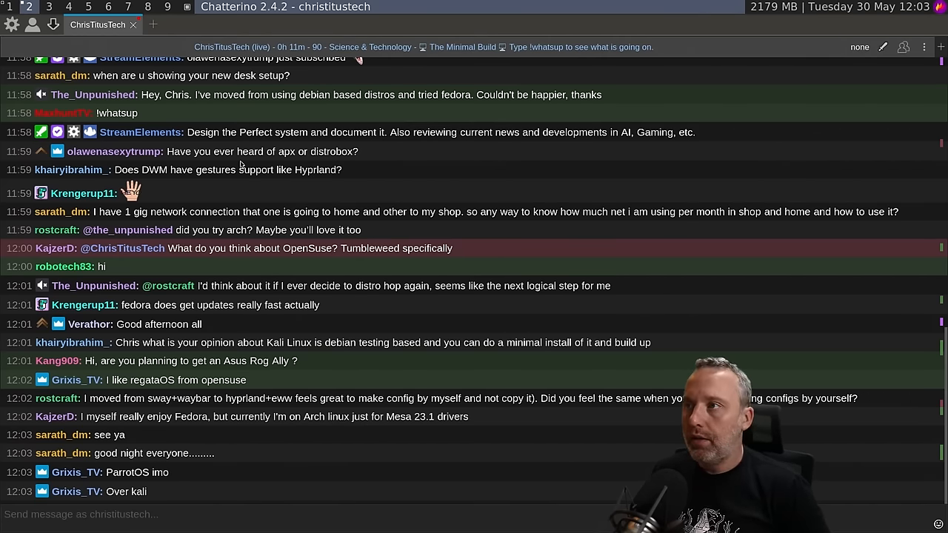
pyautogui.scroll(-3)
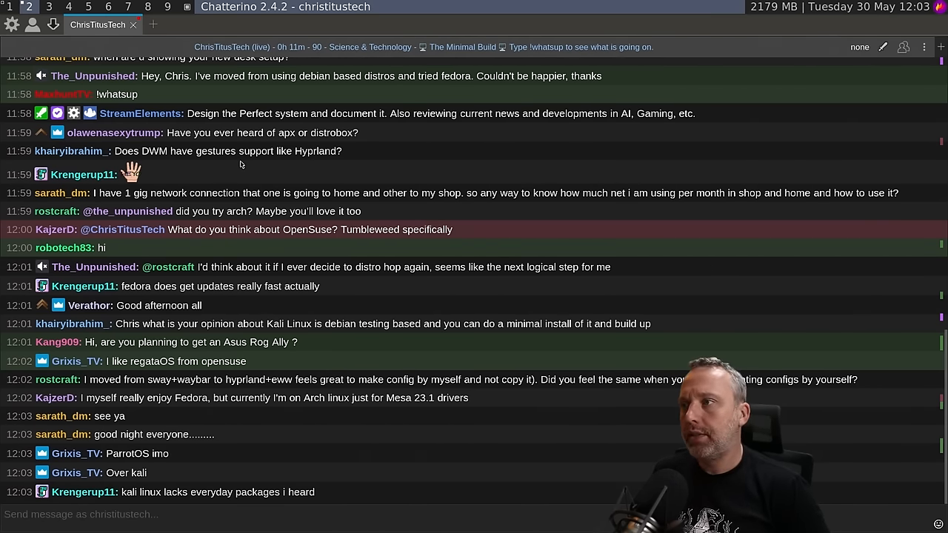
pyautogui.scroll(-3)
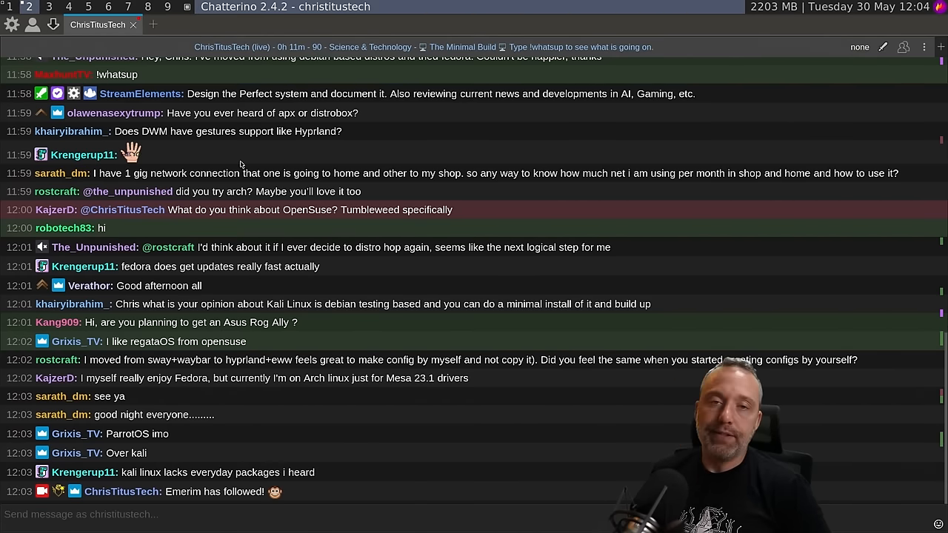
pyautogui.scroll(-3)
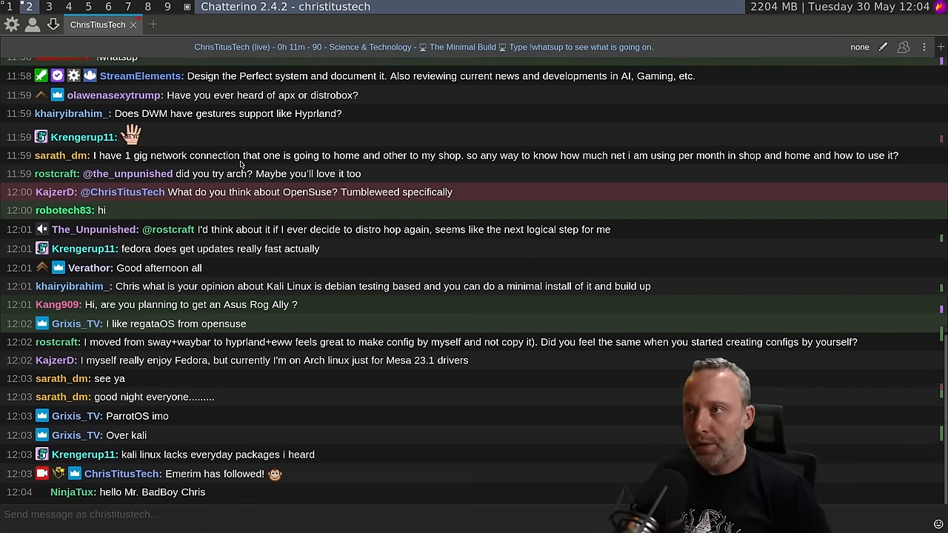
pyautogui.scroll(-3)
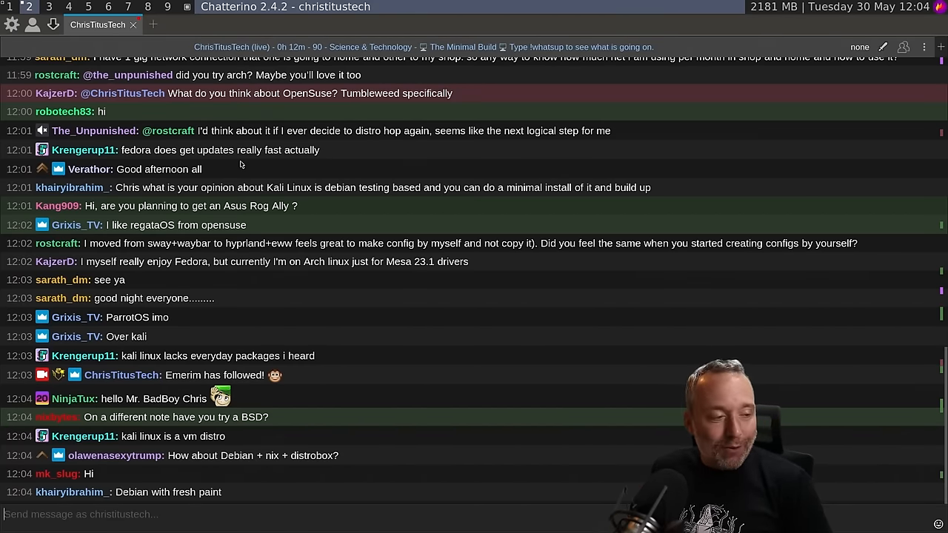
pyautogui.scroll(-3)
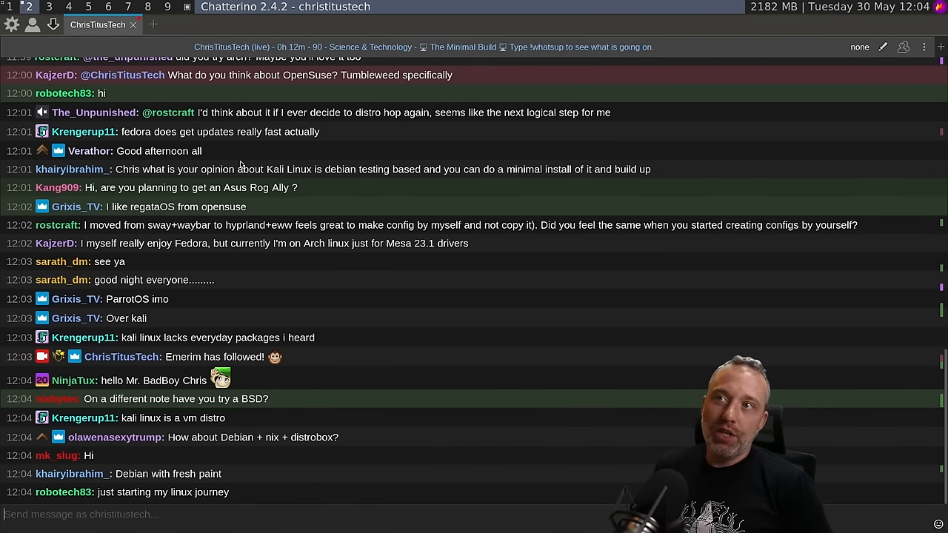
pyautogui.scroll(-3)
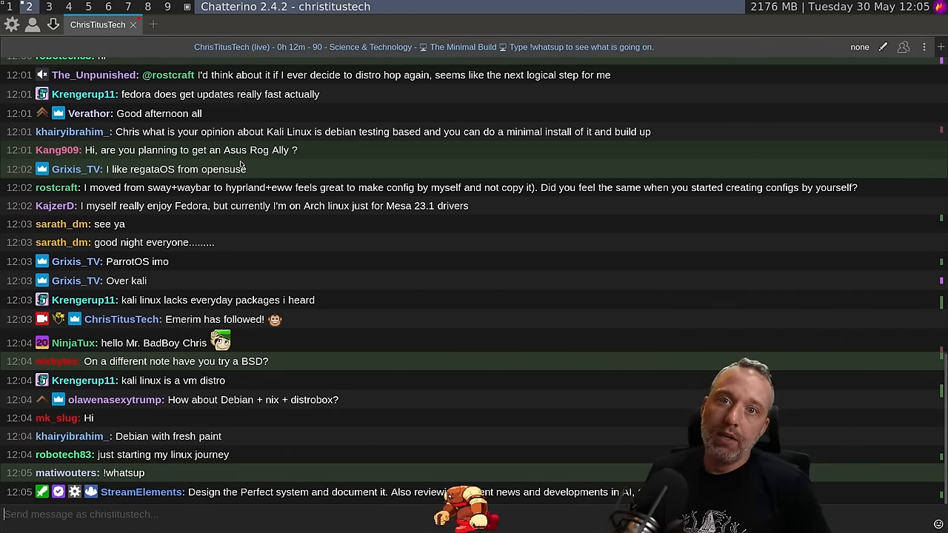
pyautogui.scroll(-3)
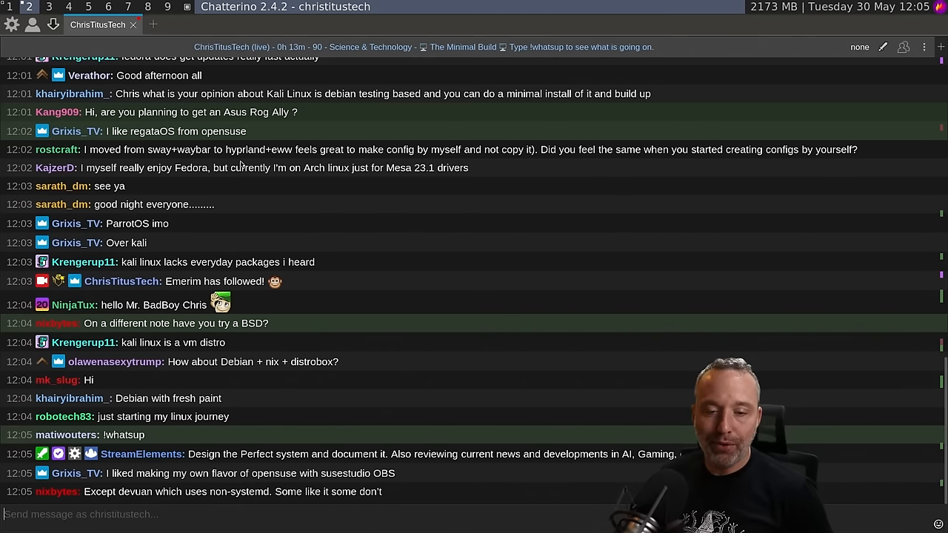
pyautogui.scroll(-3)
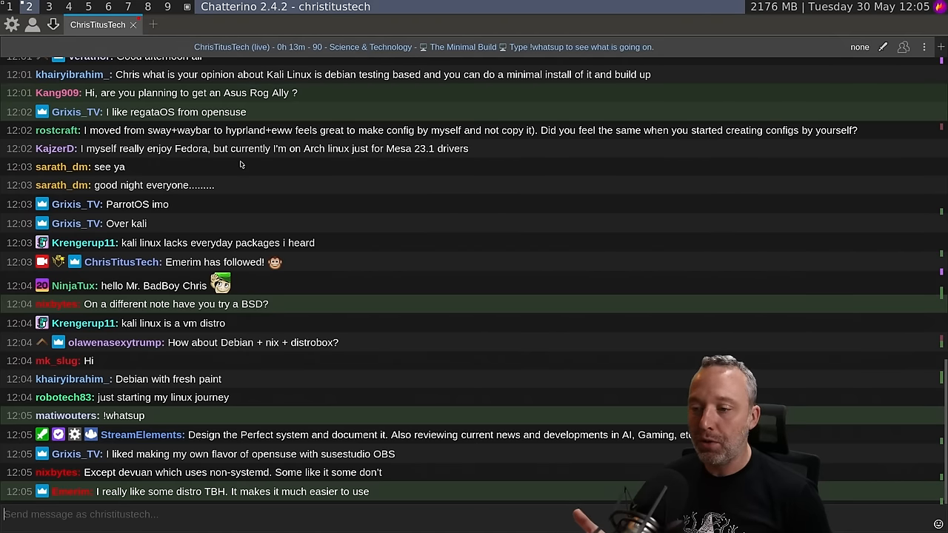
pyautogui.scroll(-3)
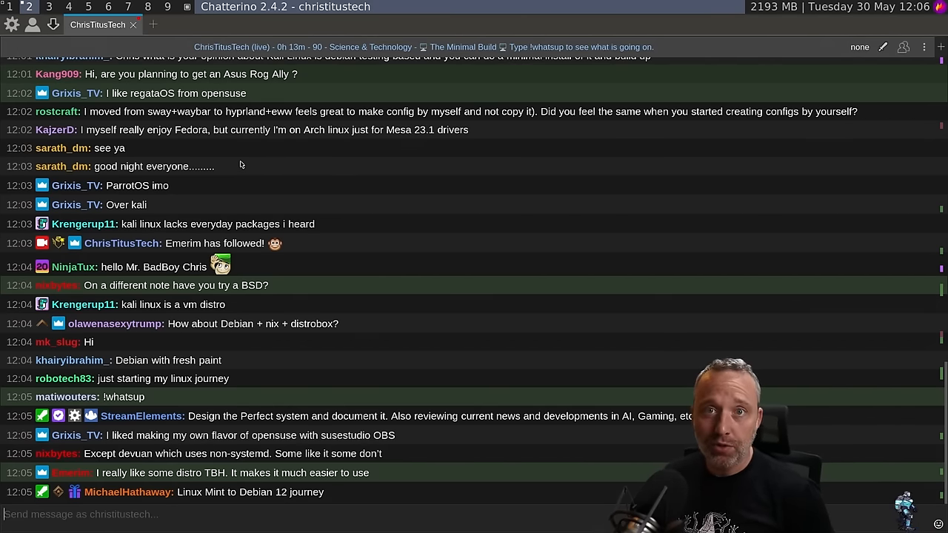
pyautogui.scroll(-3)
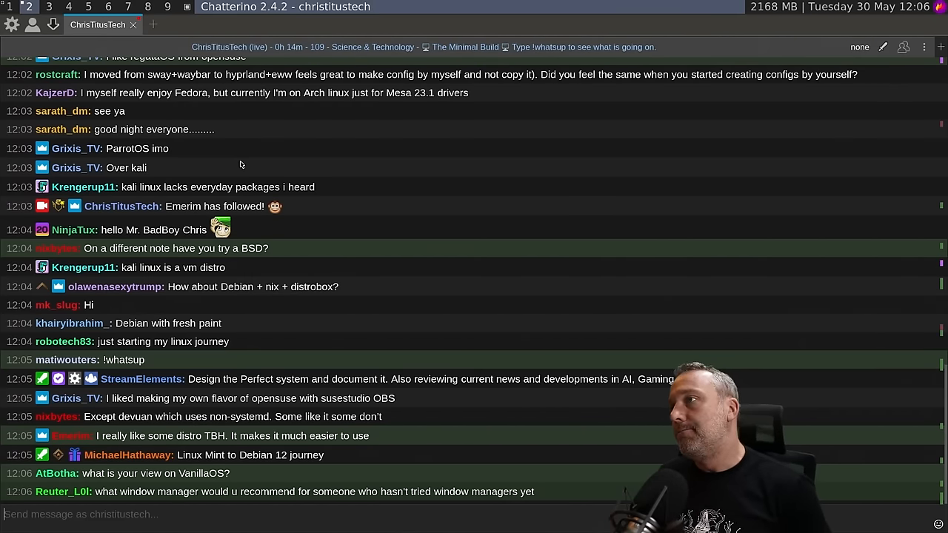
pyautogui.scroll(-3)
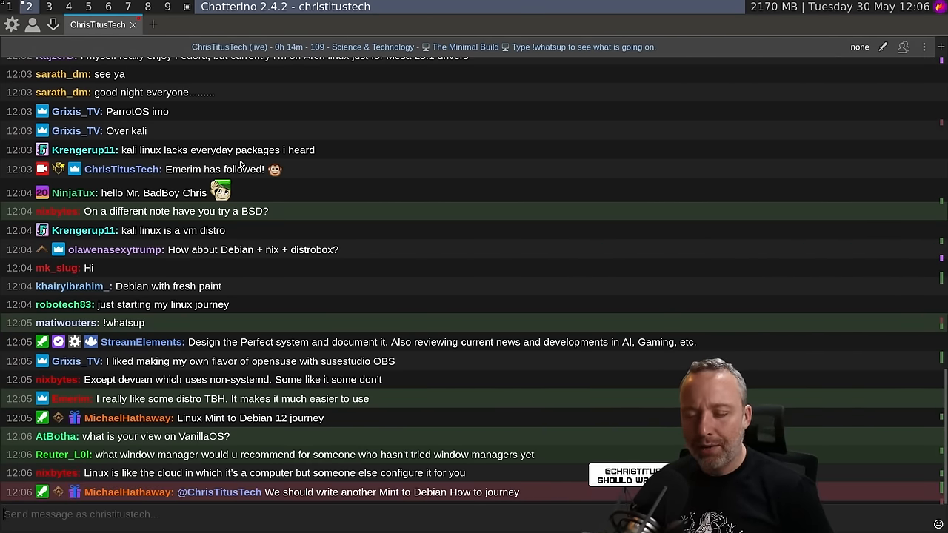
pyautogui.scroll(-3)
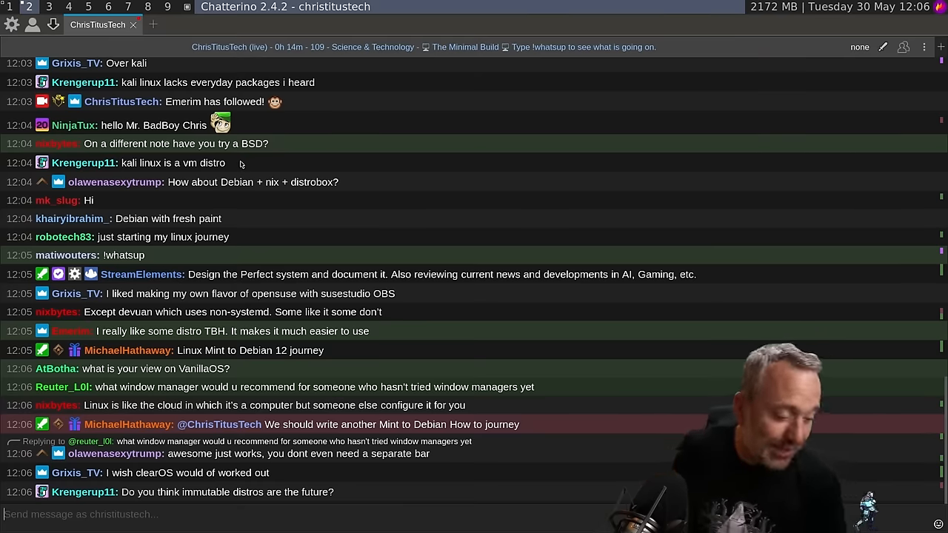
pyautogui.scroll(-3)
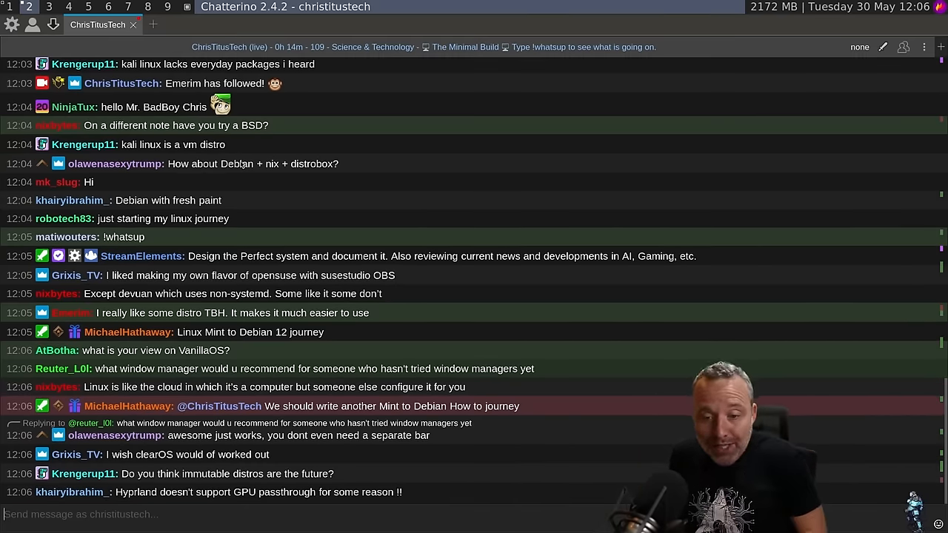